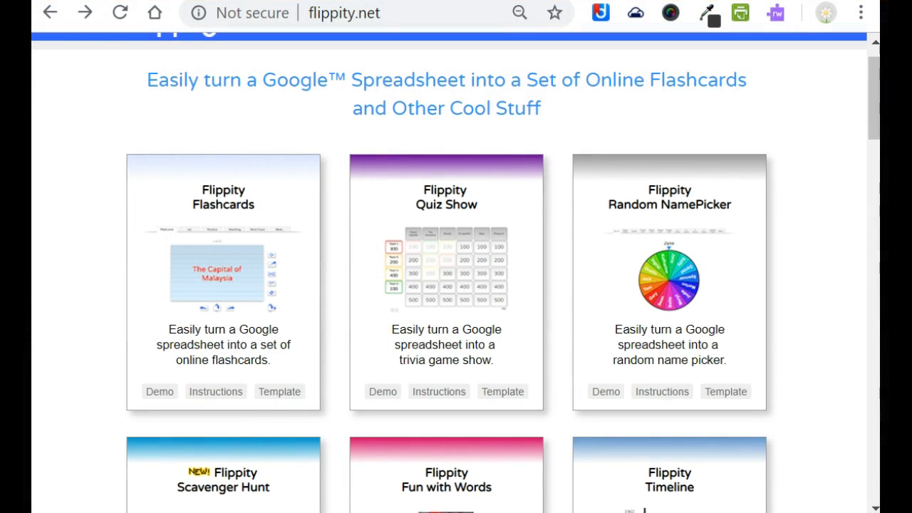
pyautogui.moveTo(186, 396)
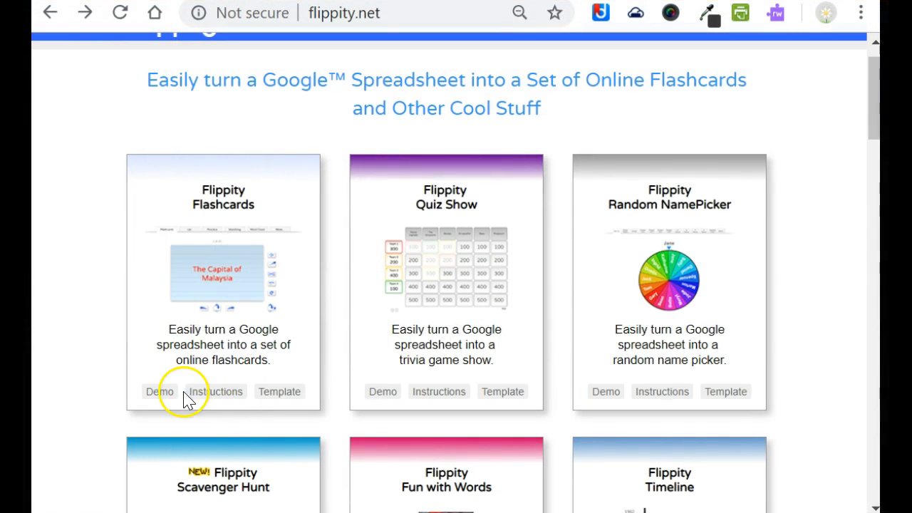
pyautogui.moveTo(279, 392)
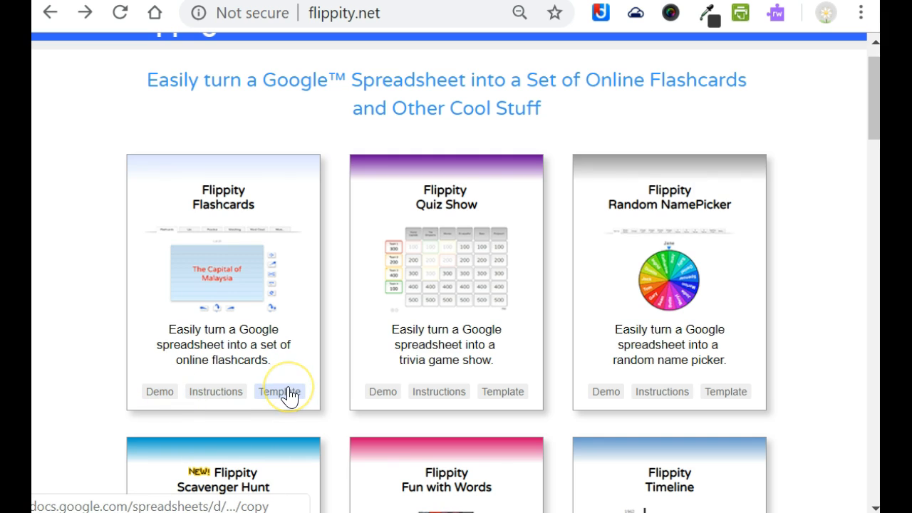
pyautogui.moveTo(278, 392)
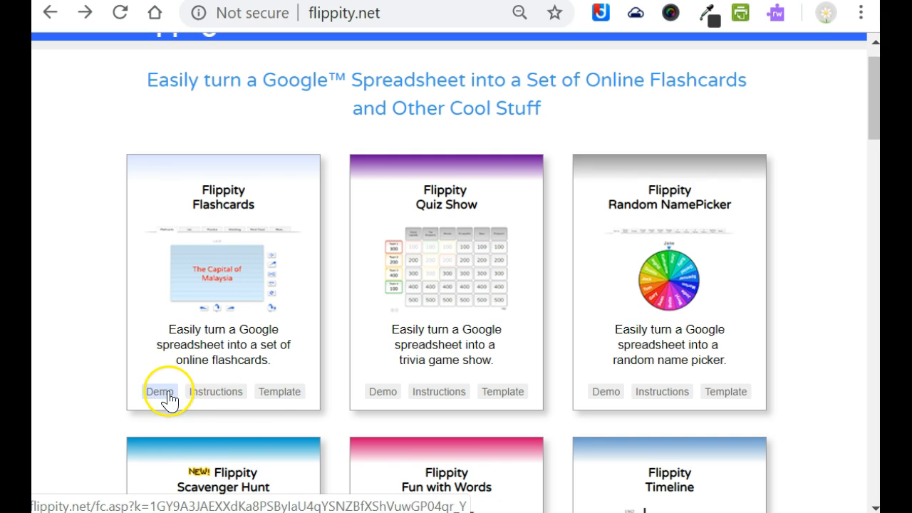
pyautogui.moveTo(278, 392)
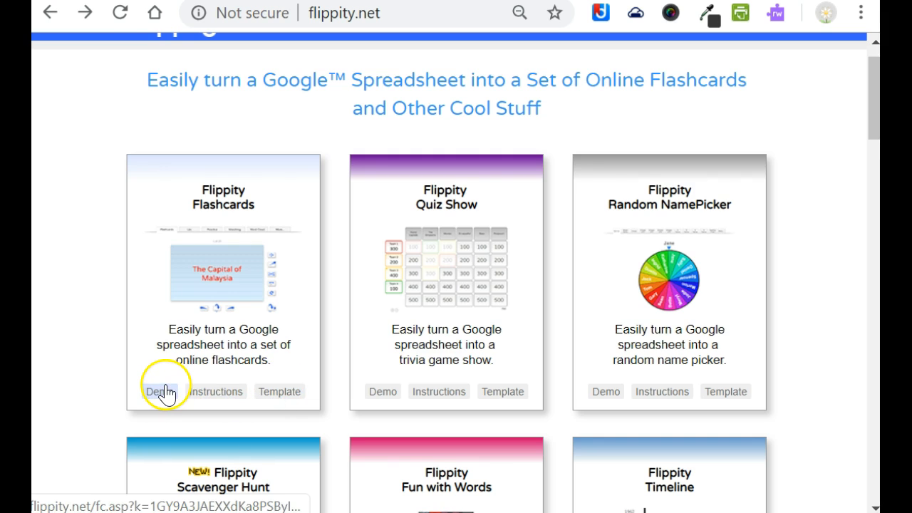
# Step: Preview the Flashcards demo and its matching game, then return to Flippity home
pyautogui.click(154, 391)
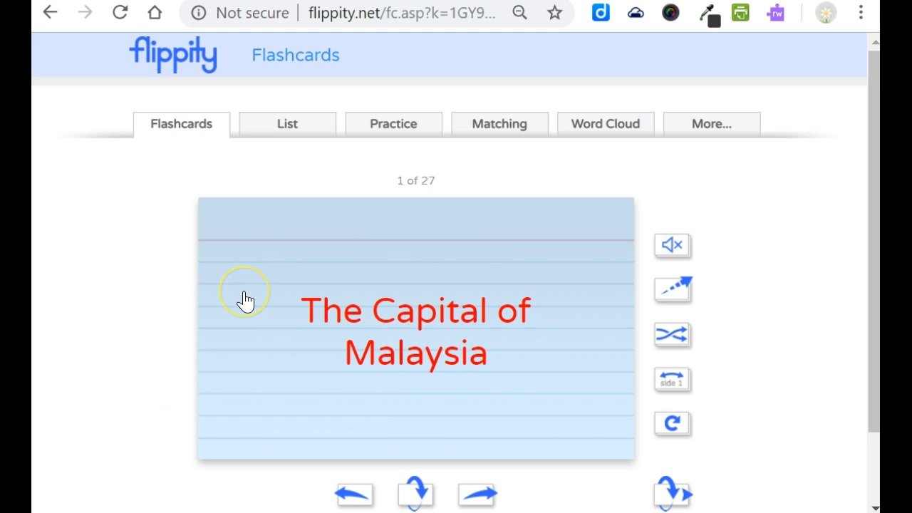
pyautogui.scroll(-3)
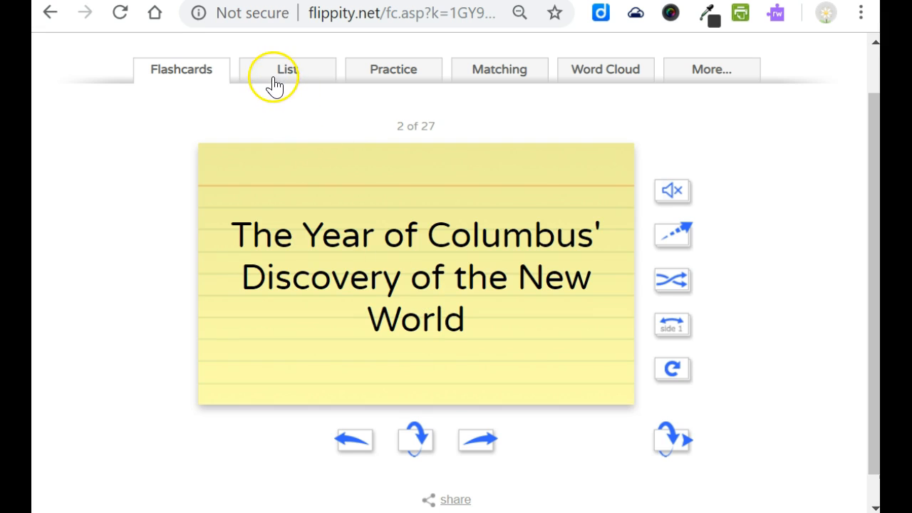
pyautogui.moveTo(578, 71)
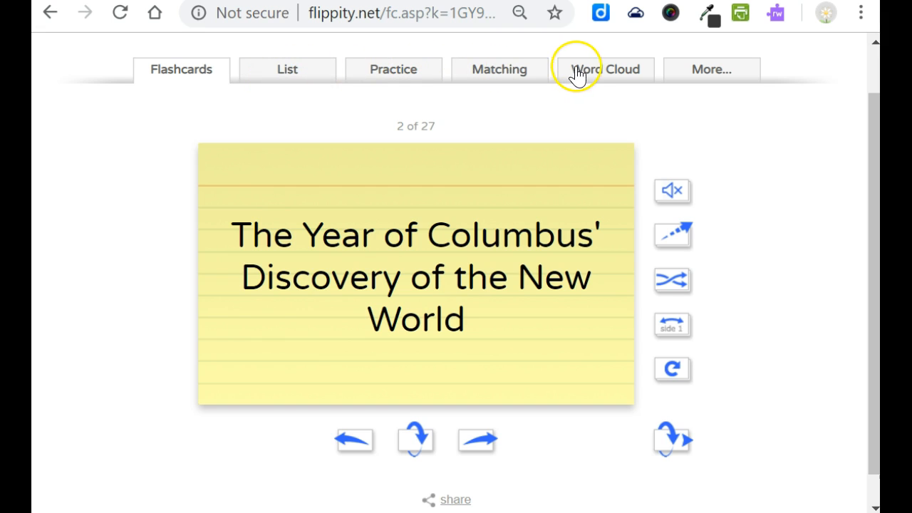
pyautogui.moveTo(478, 78)
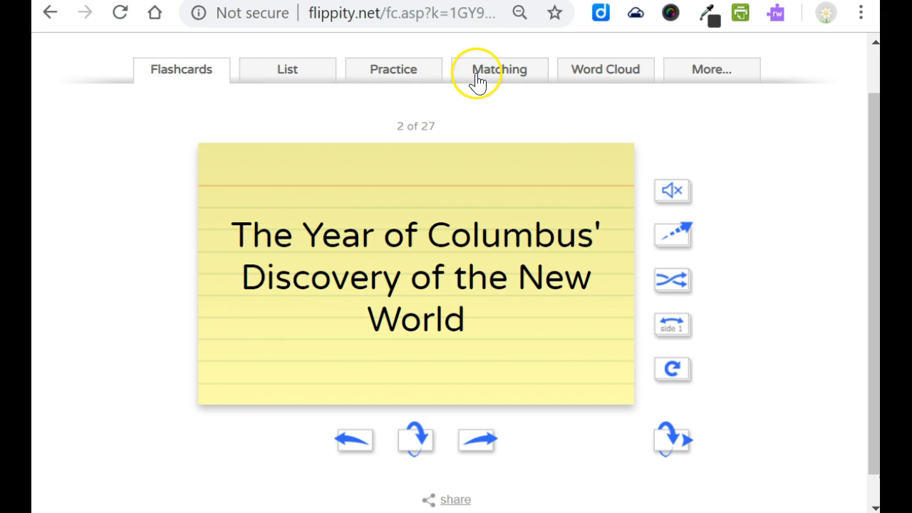
pyautogui.click(498, 69)
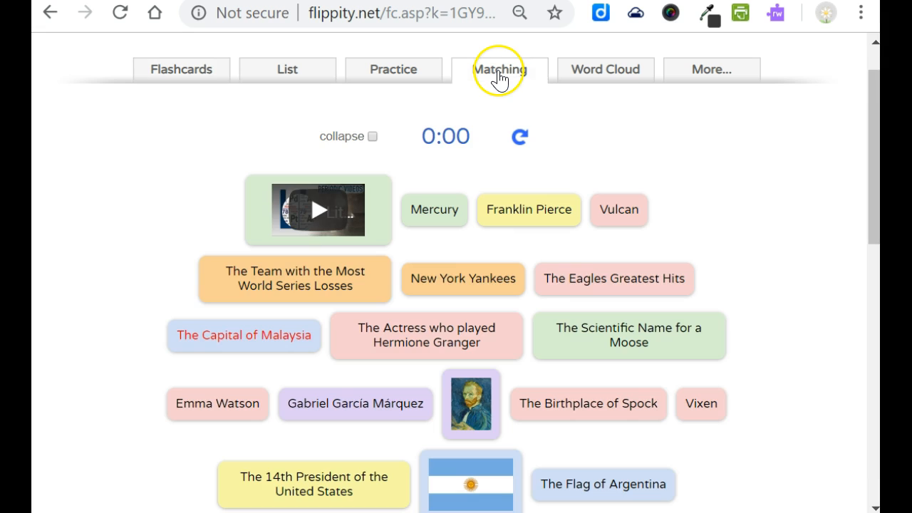
pyautogui.click(605, 69)
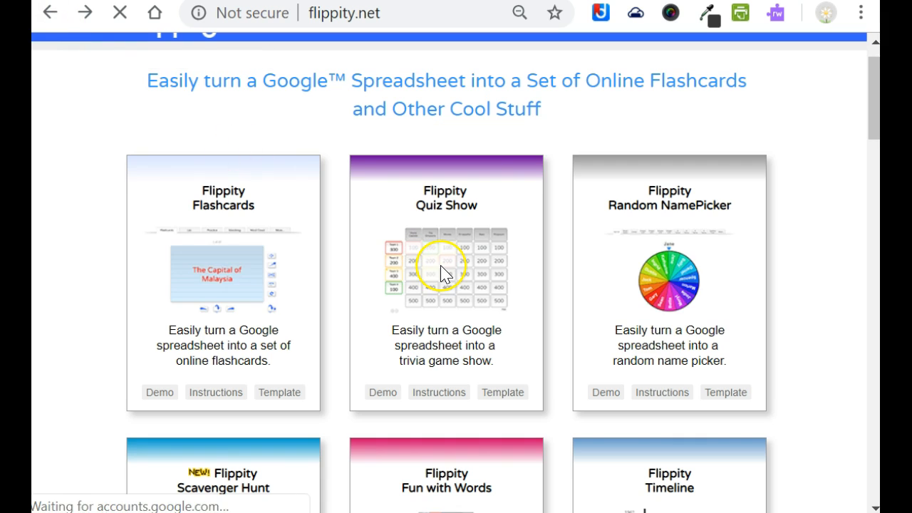
pyautogui.moveTo(384, 392)
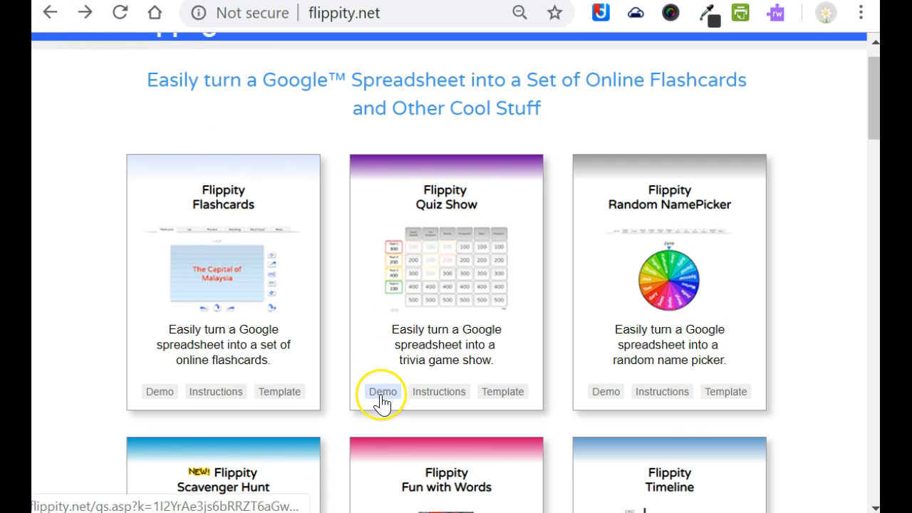
# Step: In the Quiz Show demo, give Team 1 200 points and Team 2 minus 200
pyautogui.click(383, 391)
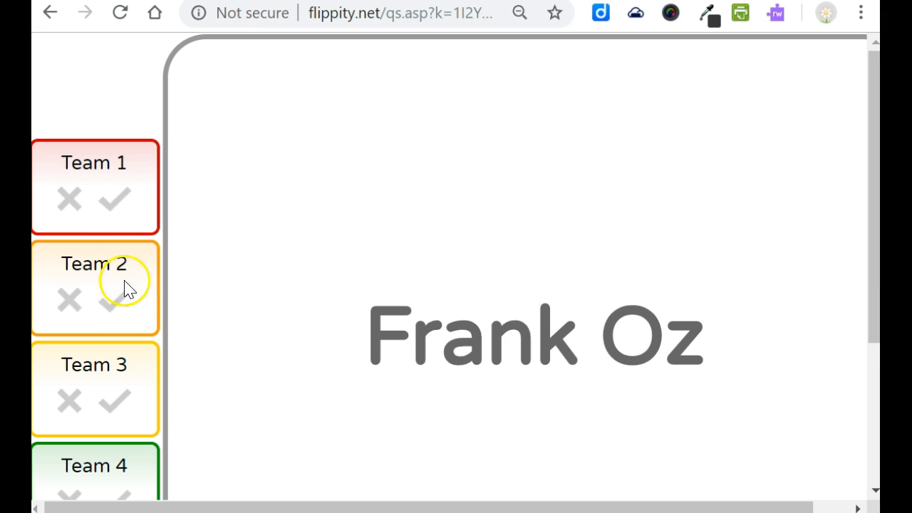
pyautogui.click(114, 200)
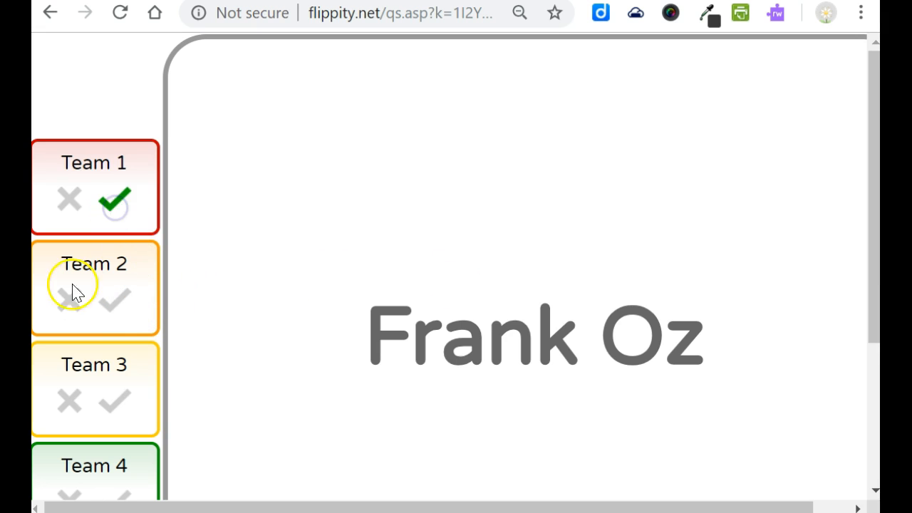
pyautogui.click(70, 299)
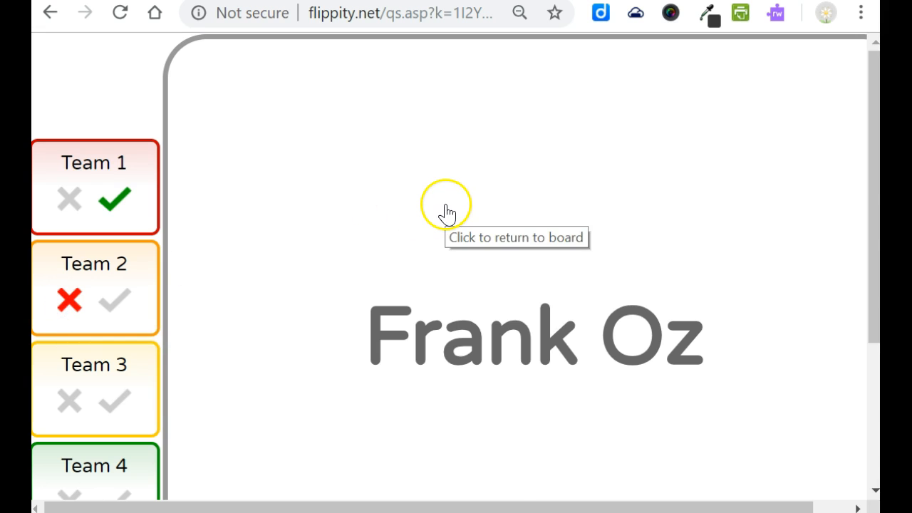
pyautogui.click(446, 207)
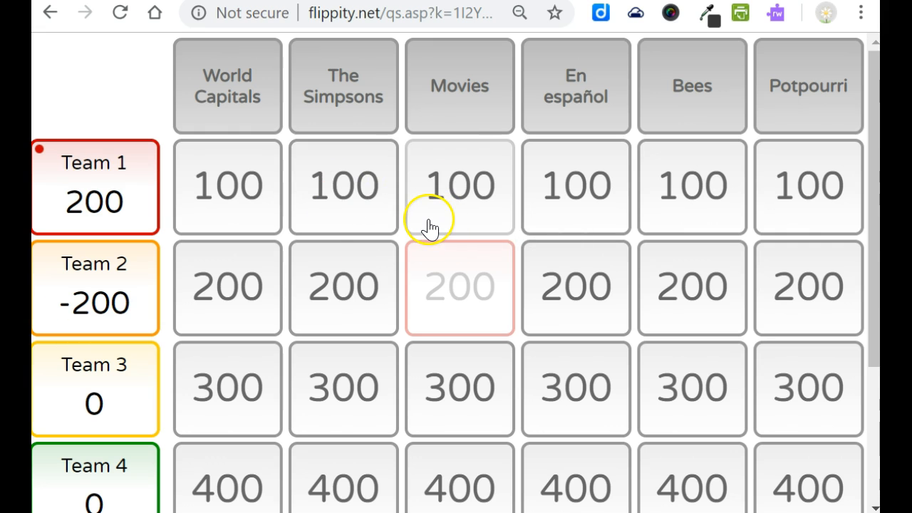
pyautogui.moveTo(379, 186)
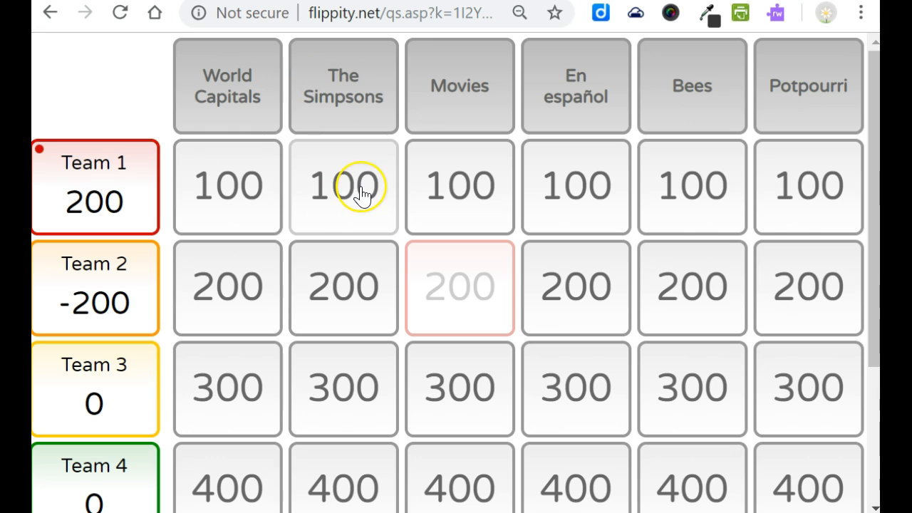
pyautogui.moveTo(278, 79)
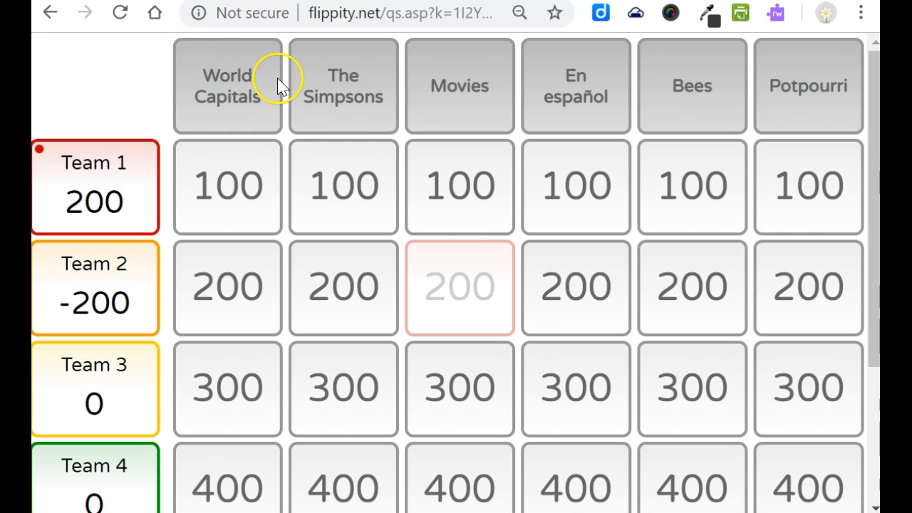
pyautogui.click(49, 13)
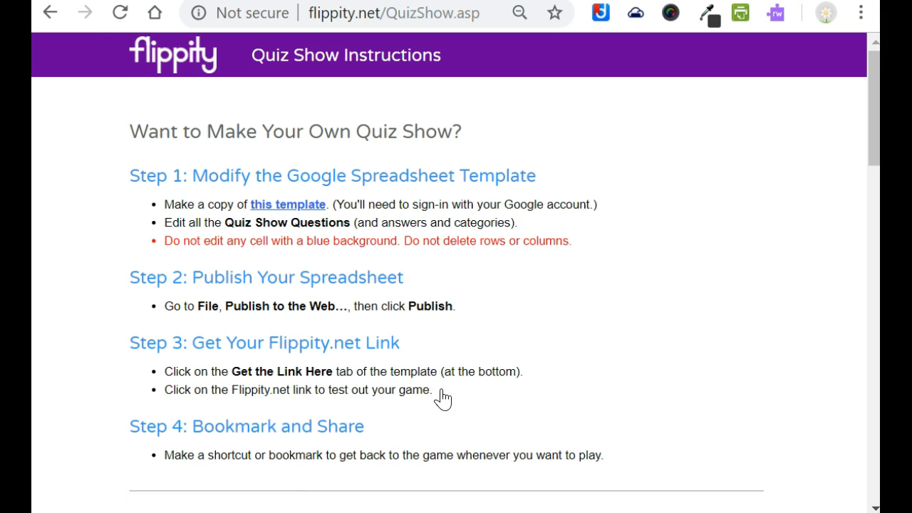
pyautogui.moveTo(117, 86)
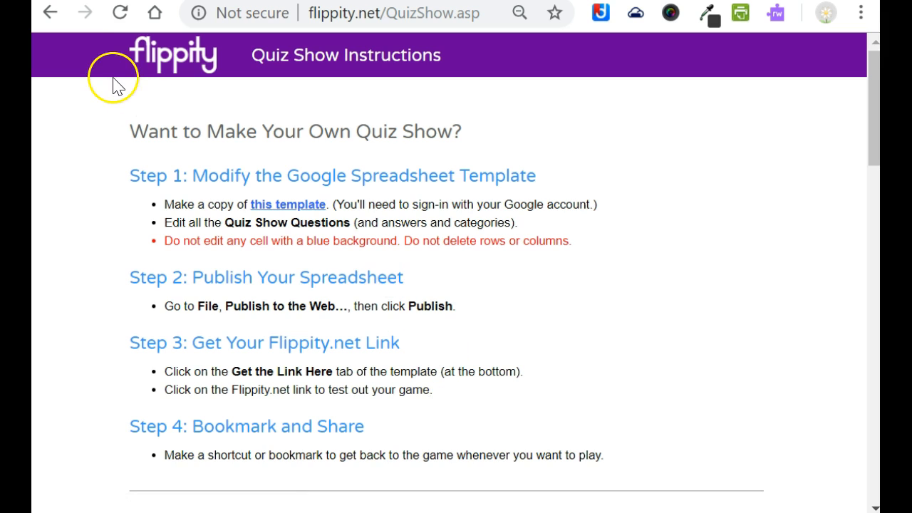
# Step: Go back from the Quiz Show Instructions page to the Flippity home page
pyautogui.click(50, 13)
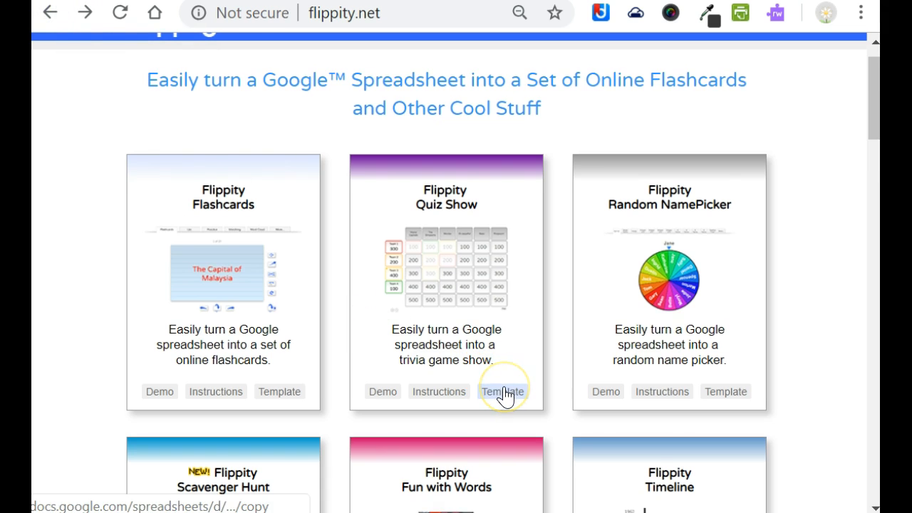
# Step: Make a copy of the Quiz Show Template in Google Sheets
pyautogui.click(502, 392)
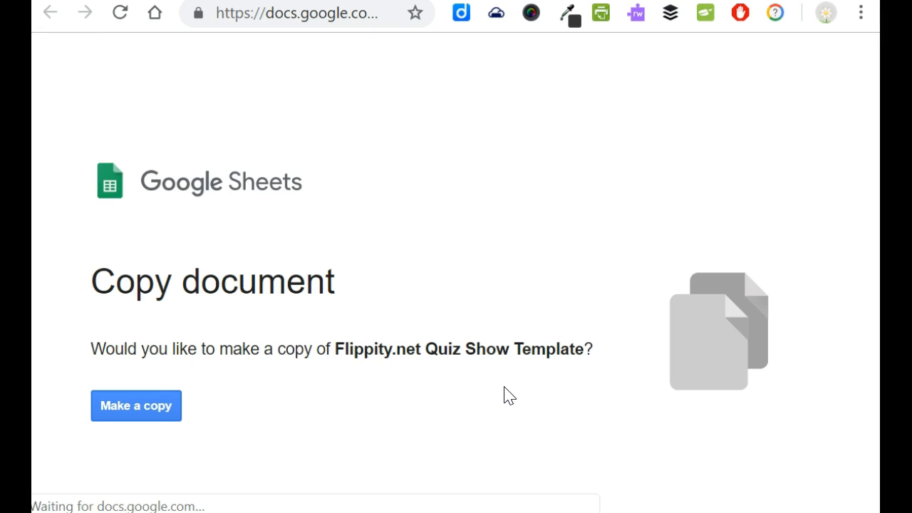
pyautogui.click(136, 406)
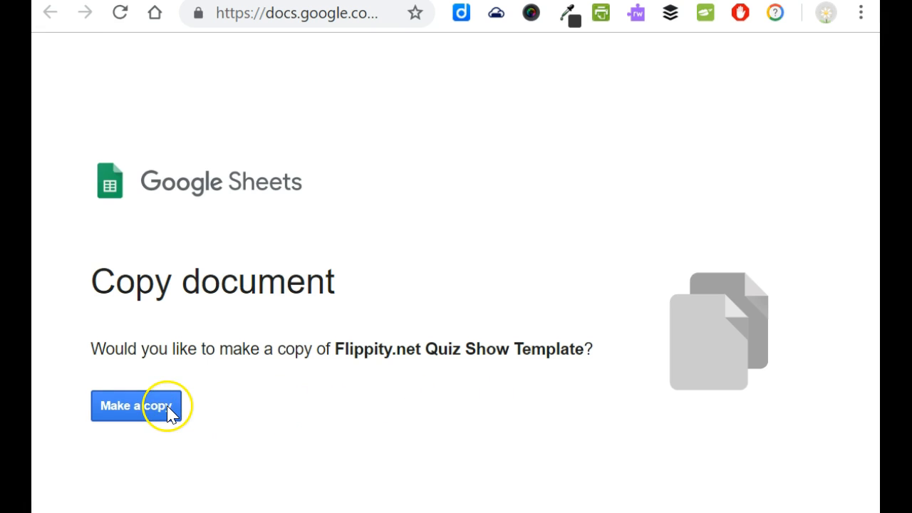
pyautogui.click(136, 406)
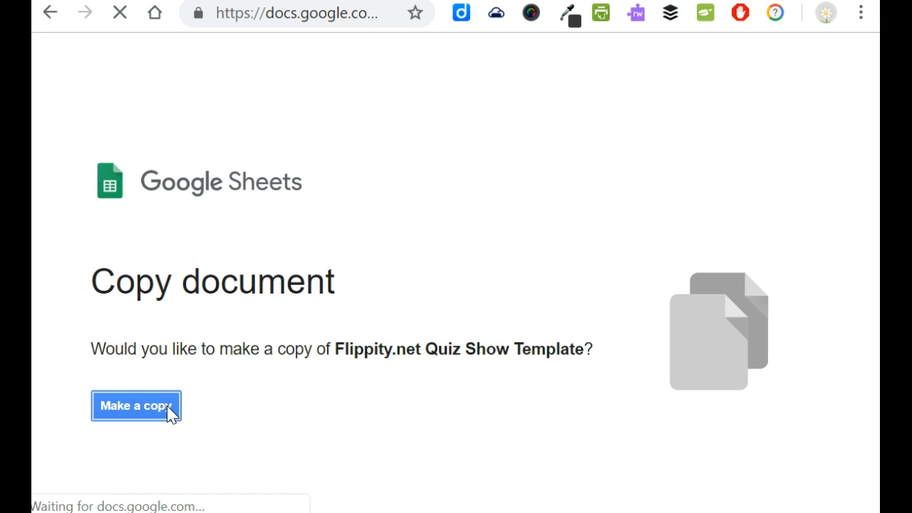
pyautogui.click(136, 406)
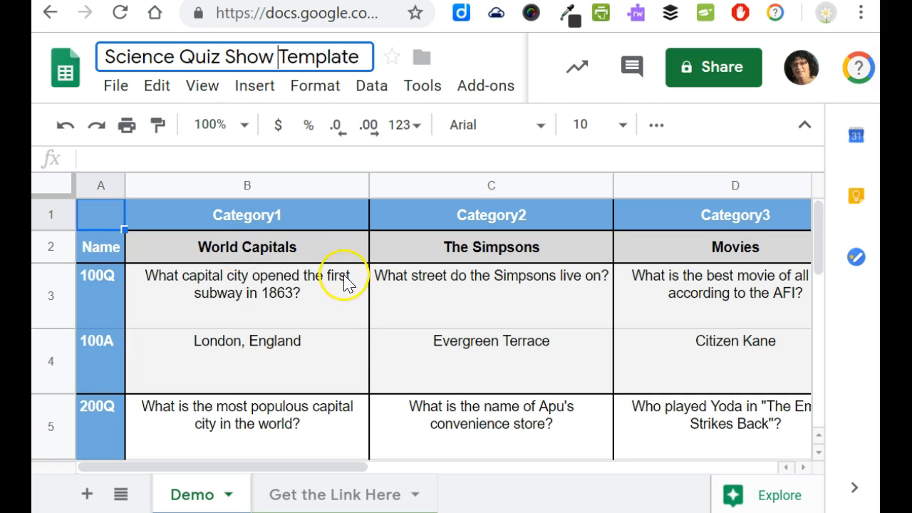
pyautogui.moveTo(110, 234)
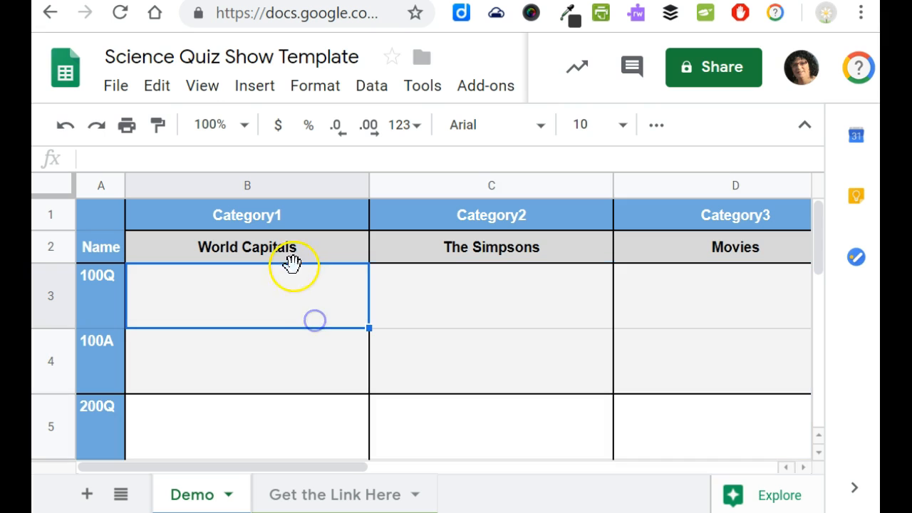
# Step: Check the World Capitals and 100Q cells, then undo to restore the demo questions
pyautogui.click(247, 247)
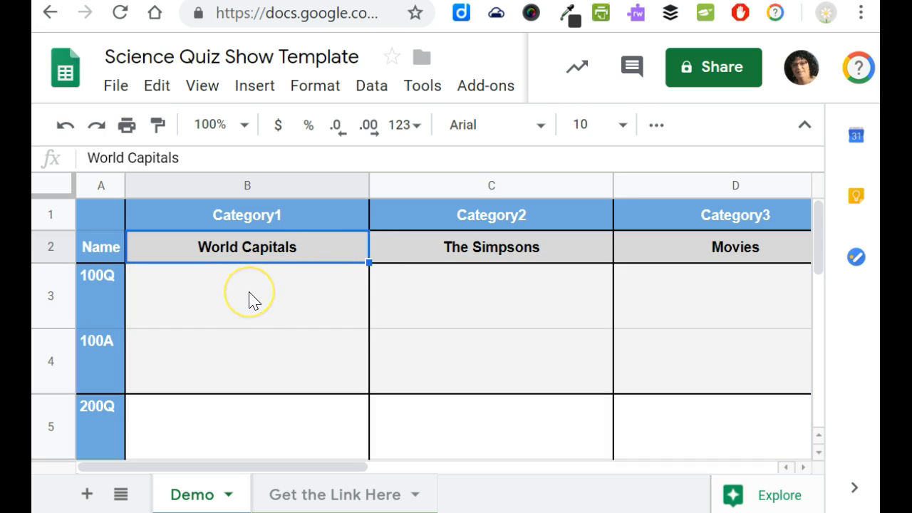
pyautogui.moveTo(255, 315)
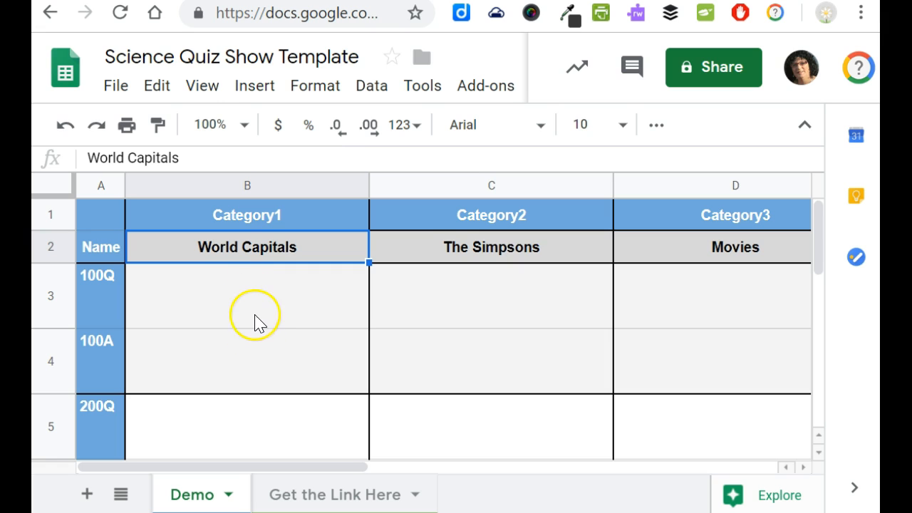
pyautogui.moveTo(256, 314)
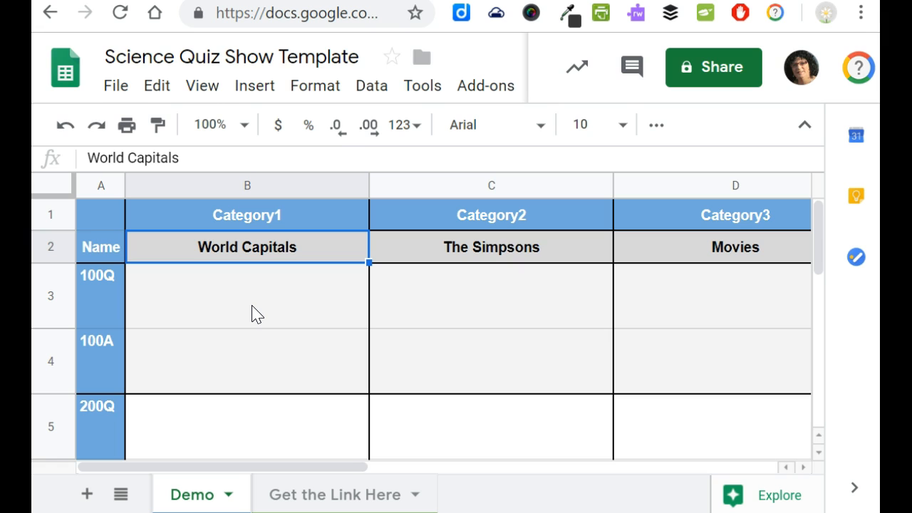
pyautogui.click(247, 295)
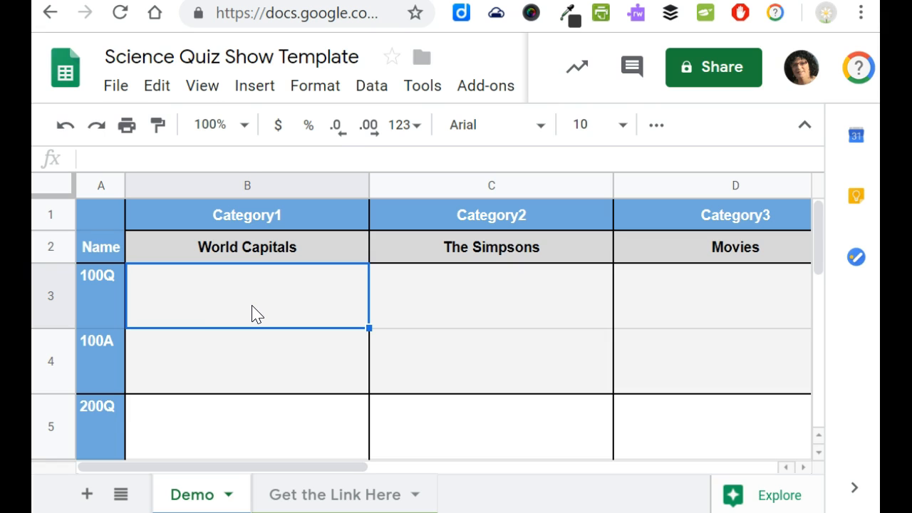
pyautogui.moveTo(65, 125)
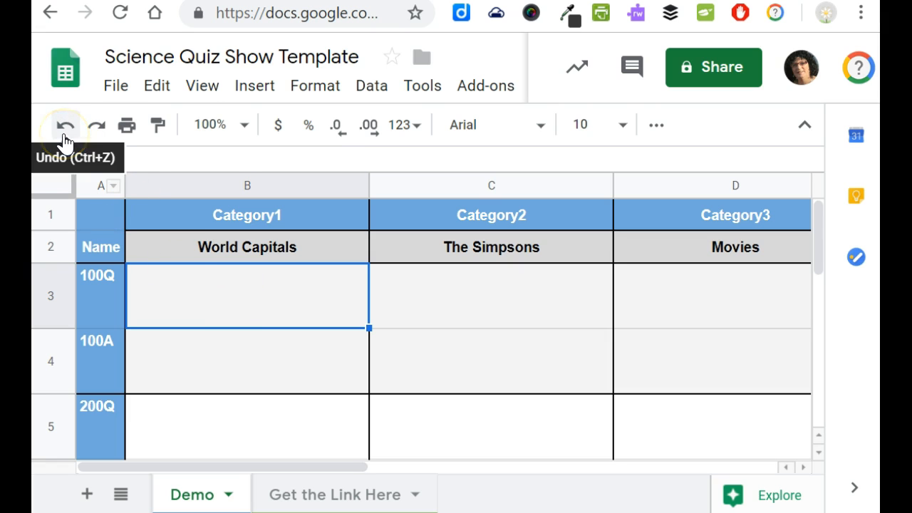
pyautogui.click(64, 125)
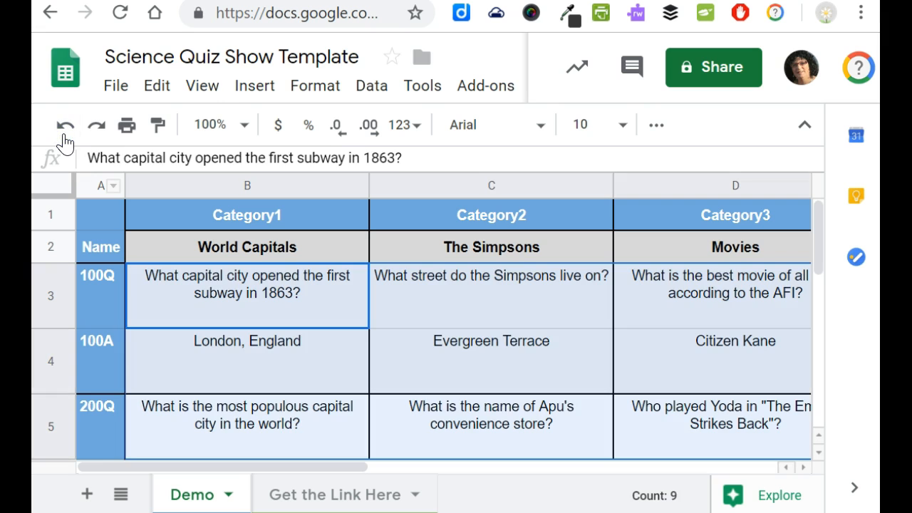
pyautogui.moveTo(115, 85)
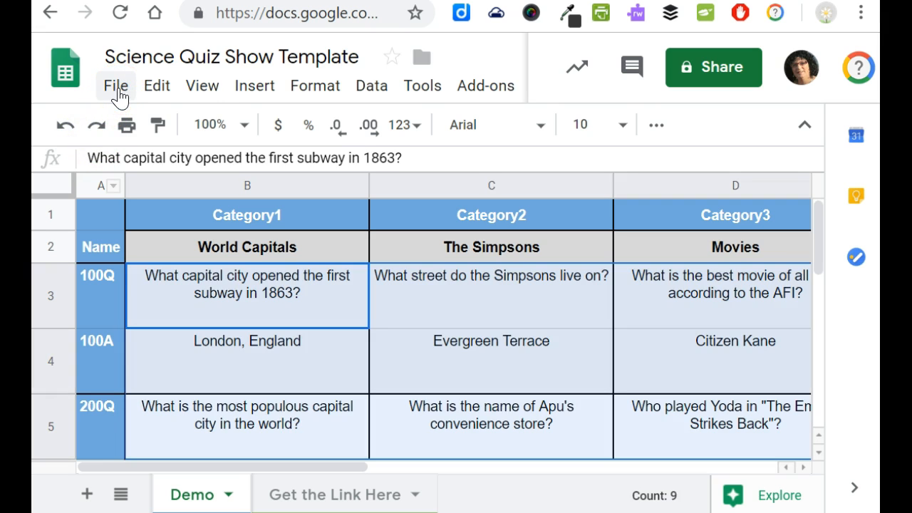
# Step: Publish the entire spreadsheet to the web as a web page
pyautogui.click(115, 86)
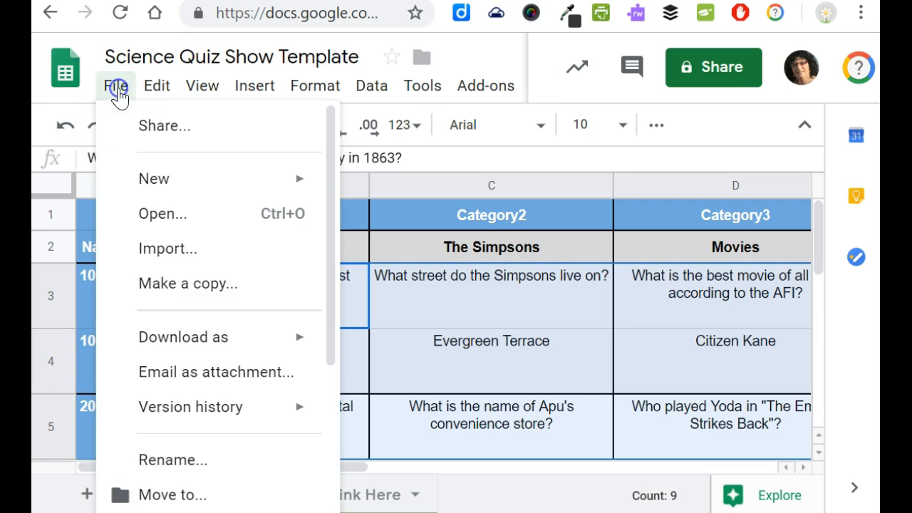
pyautogui.scroll(-3)
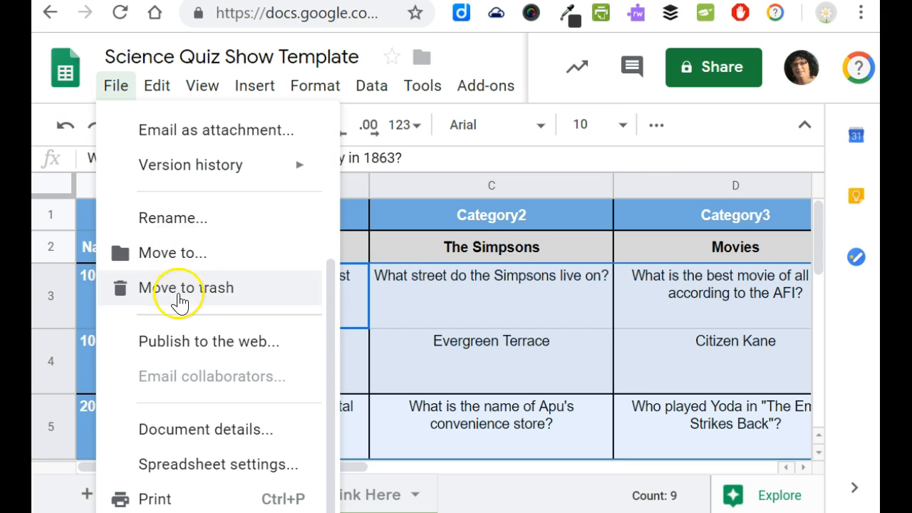
pyautogui.click(207, 342)
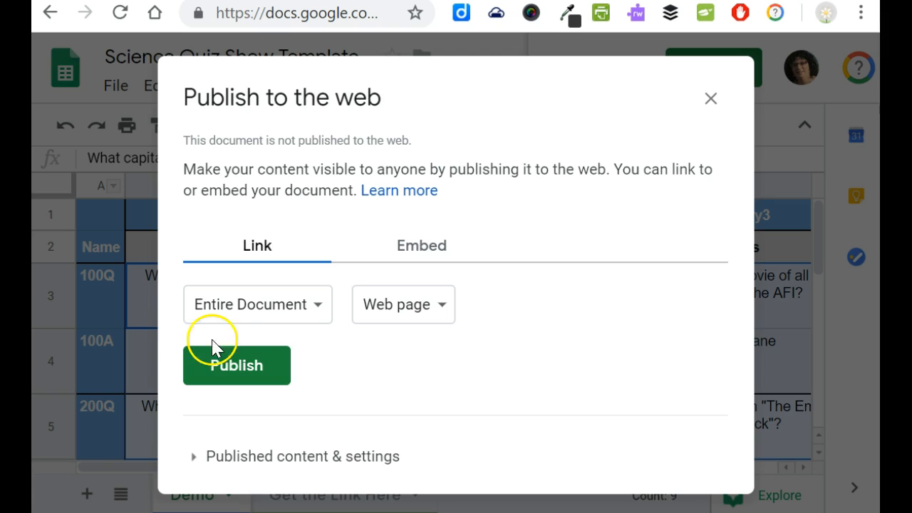
pyautogui.moveTo(245, 369)
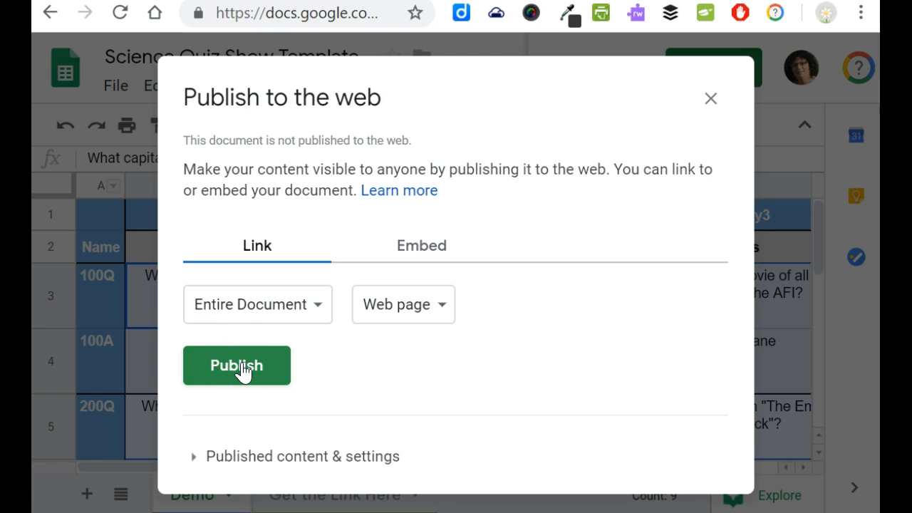
pyautogui.click(236, 365)
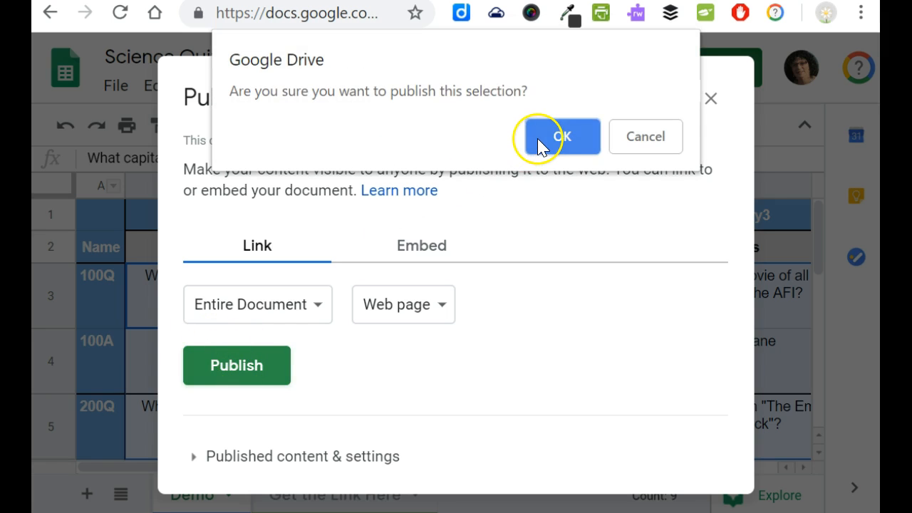
pyautogui.click(560, 136)
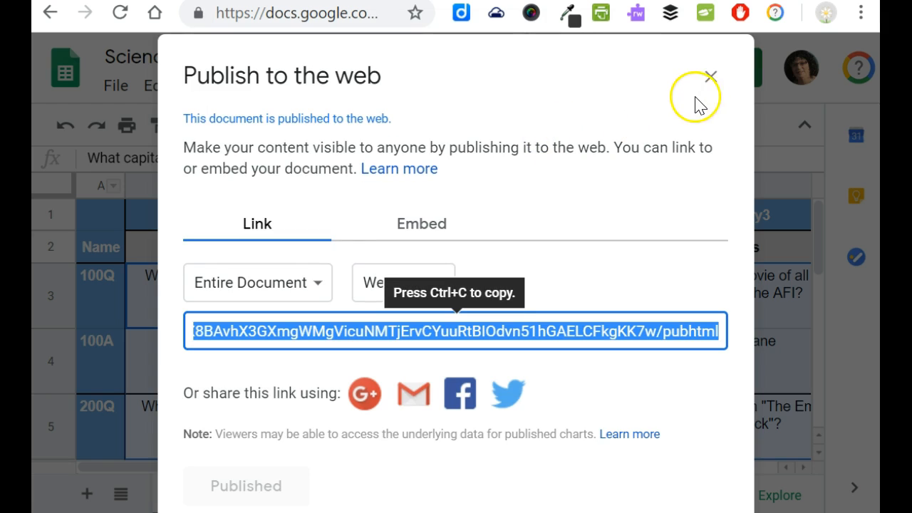
pyautogui.click(710, 75)
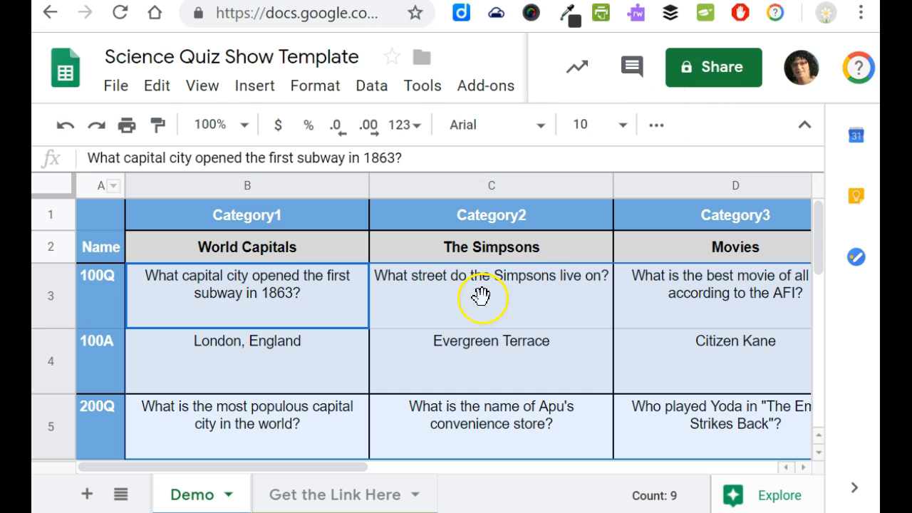
pyautogui.moveTo(325, 506)
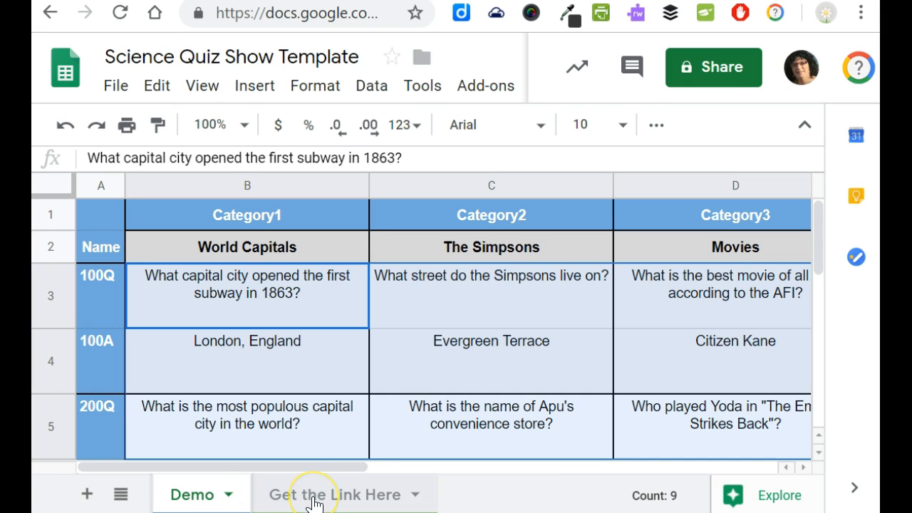
# Step: Open the 'Get the Link Here' sheet tab
pyautogui.click(335, 494)
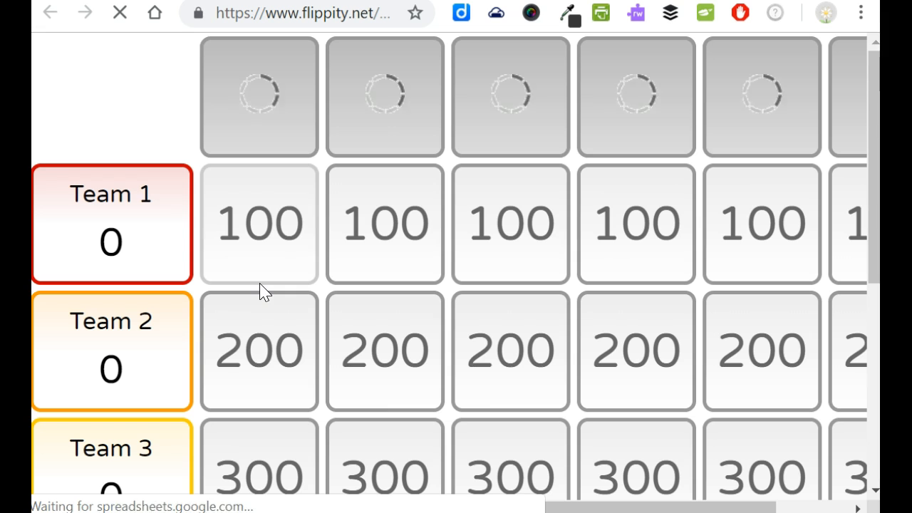
pyautogui.moveTo(506, 82)
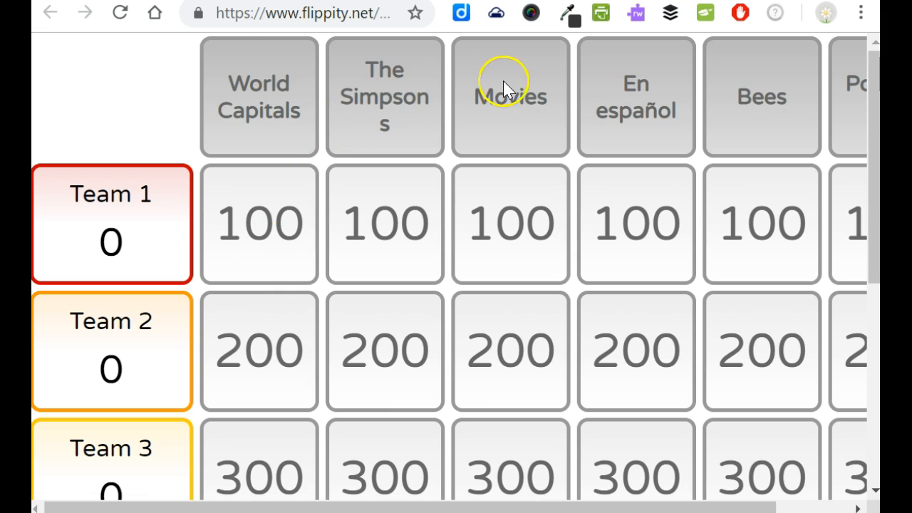
pyautogui.moveTo(464, 228)
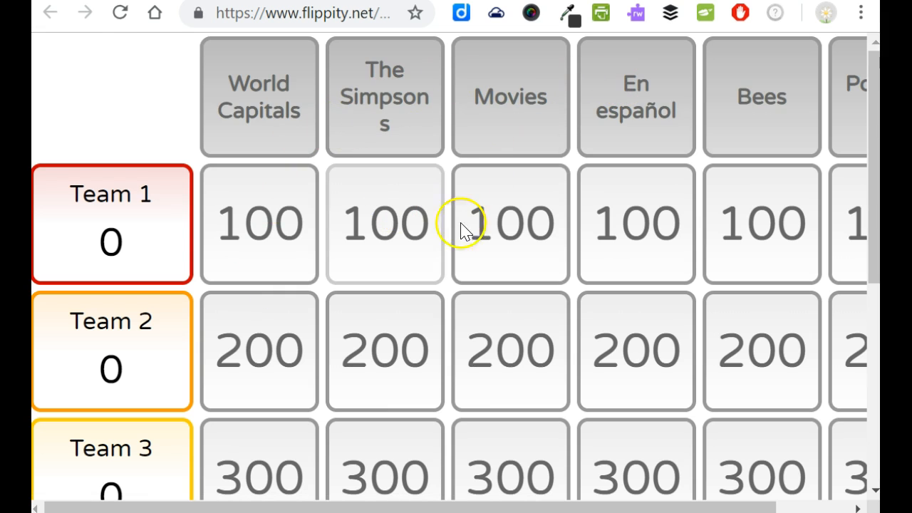